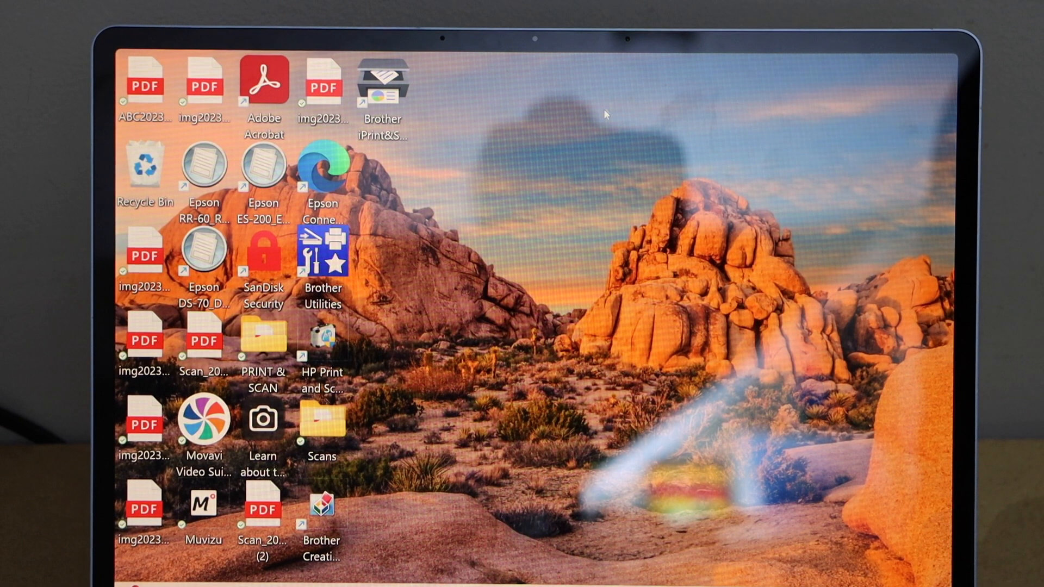
mouse_move(416, 530)
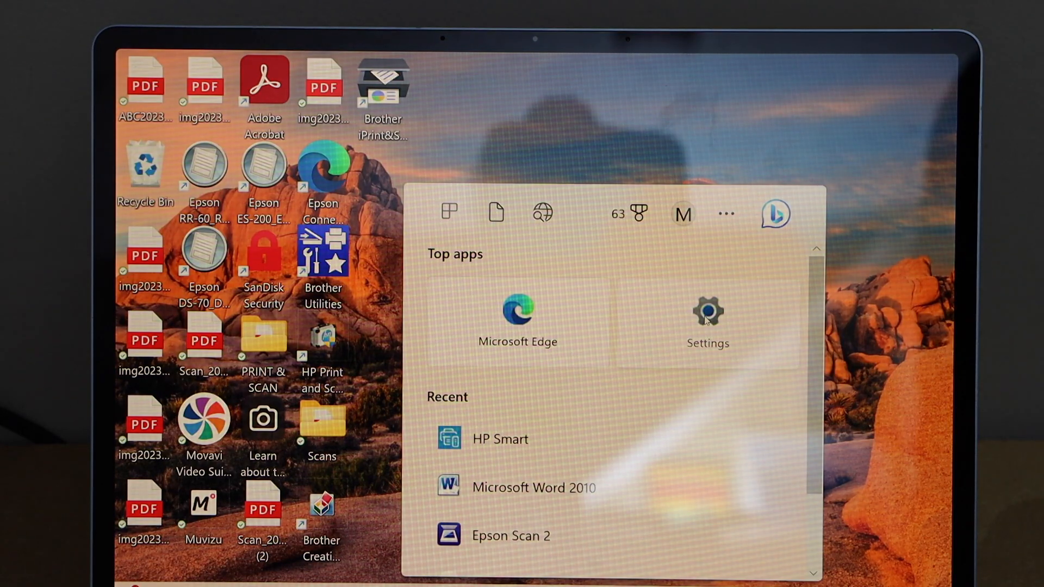
Step: Open the Bluetooth & devices page in Settings and scroll to Printers & scanners
click(707, 320)
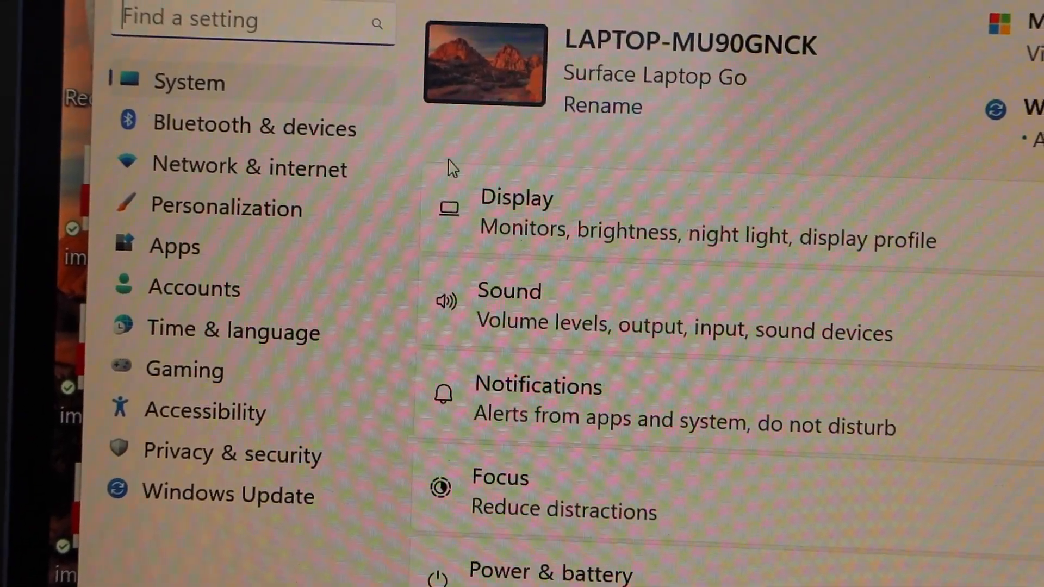
click(255, 127)
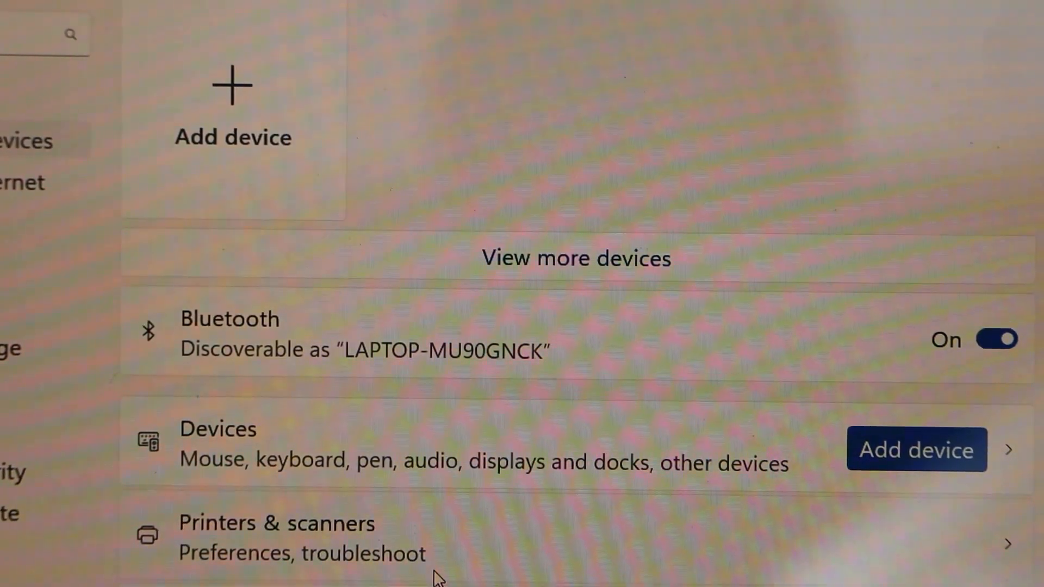
scroll(down, 3)
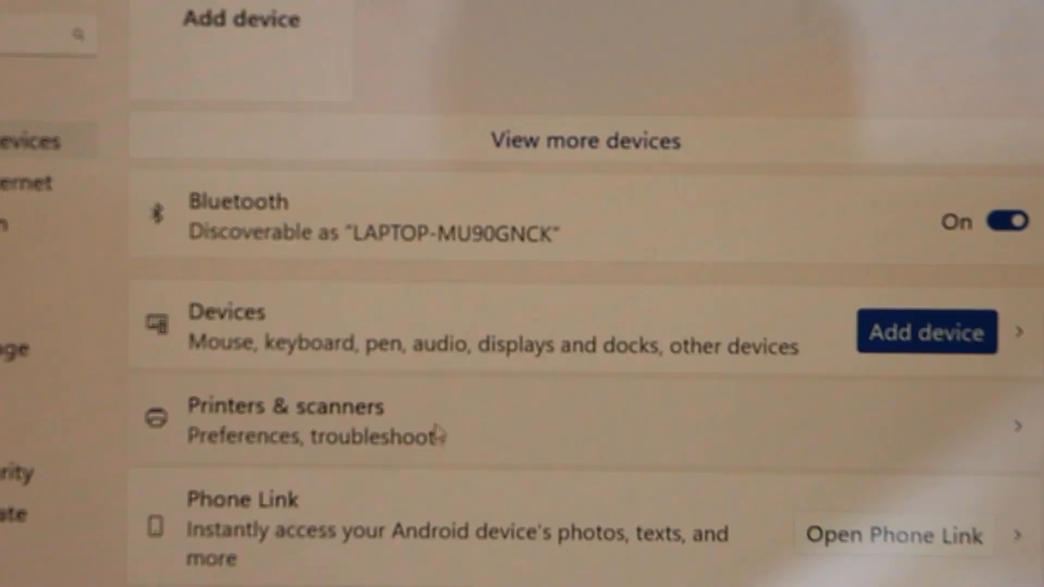
Step: Review the installed printers under Printers & scanners, then switch to the printer guide
click(287, 406)
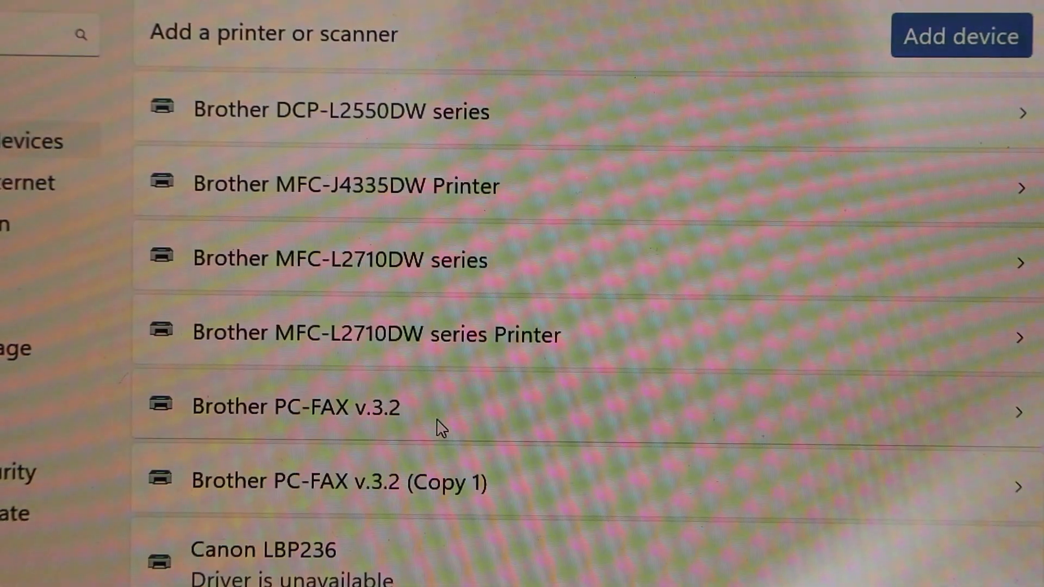
scroll(down, 3)
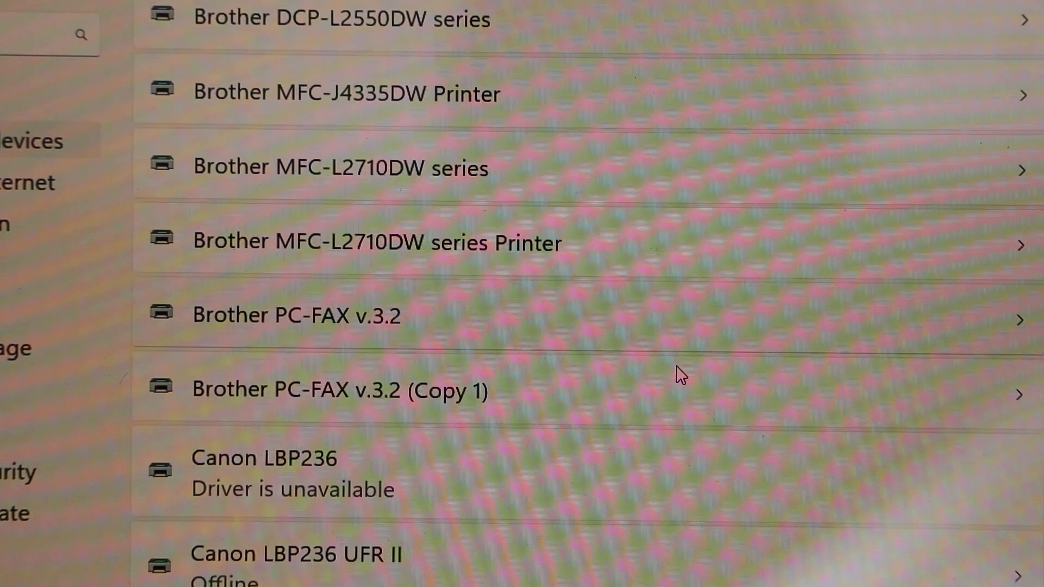
scroll(down, 3)
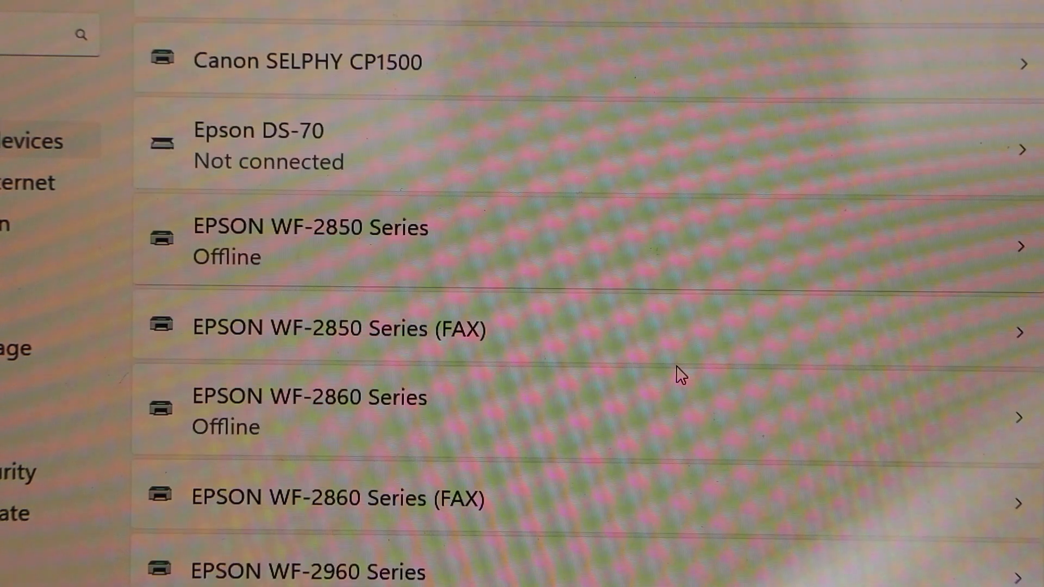
scroll(down, 3)
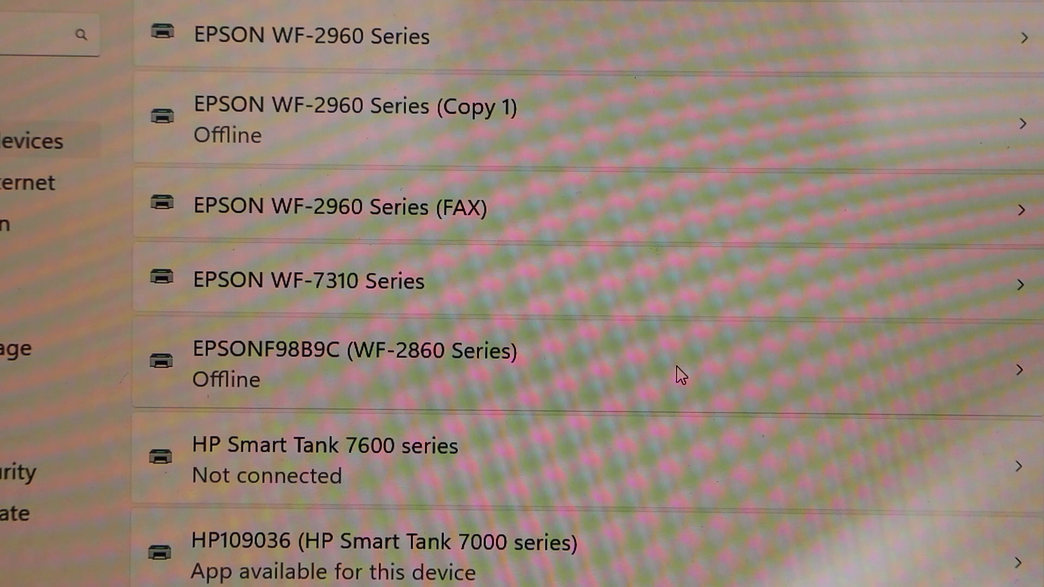
scroll(down, 3)
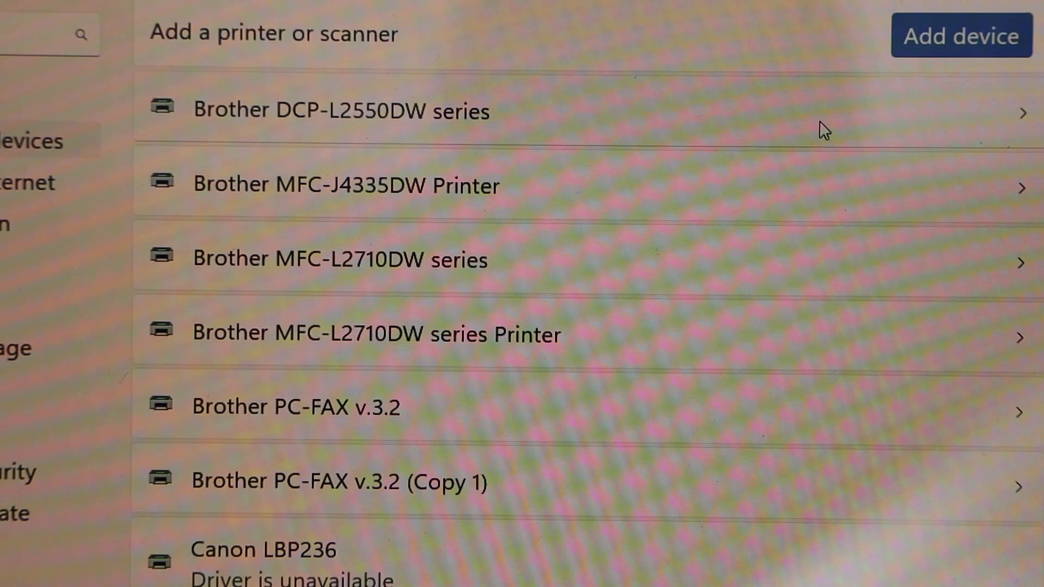
click(961, 34)
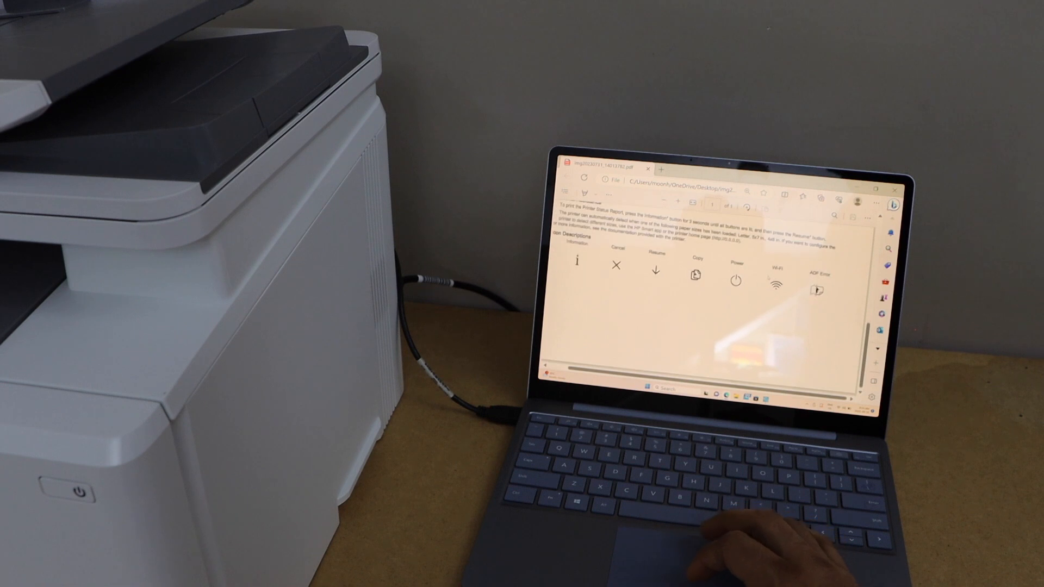
Step: Print the open printer guide PDF from Edge to the HP Color LaserJet
click(867, 201)
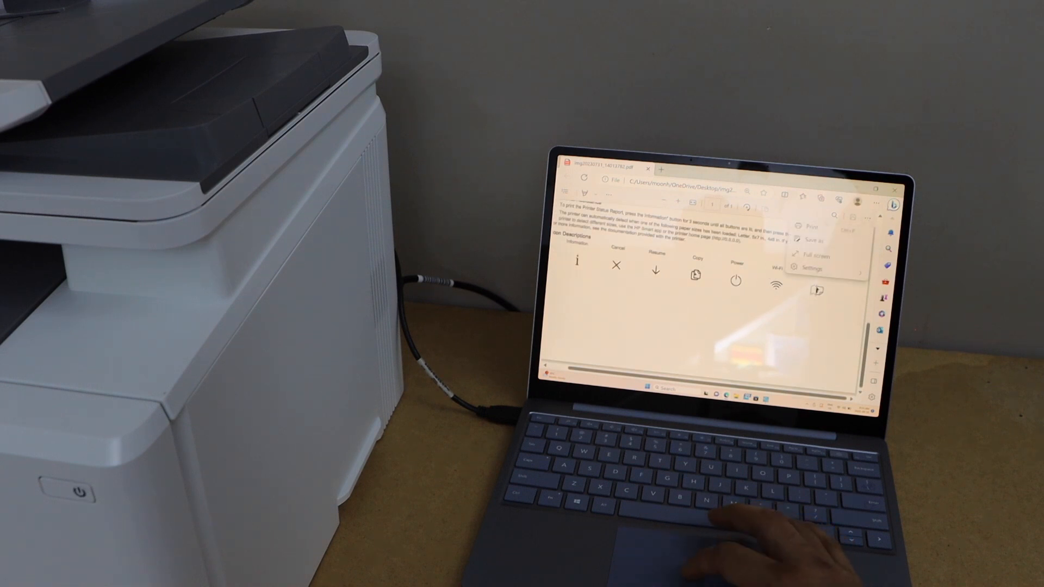
click(810, 219)
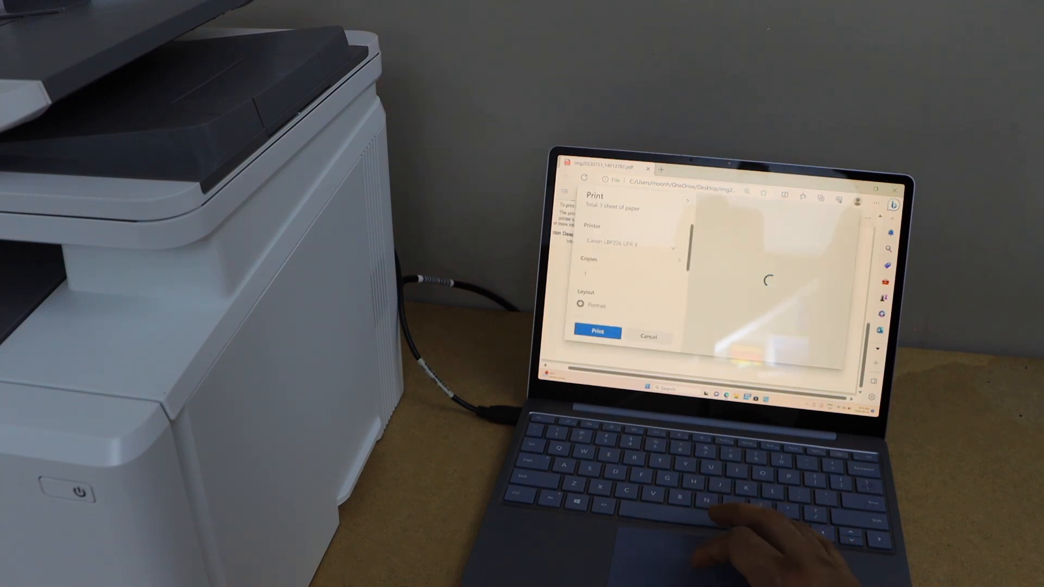
click(629, 243)
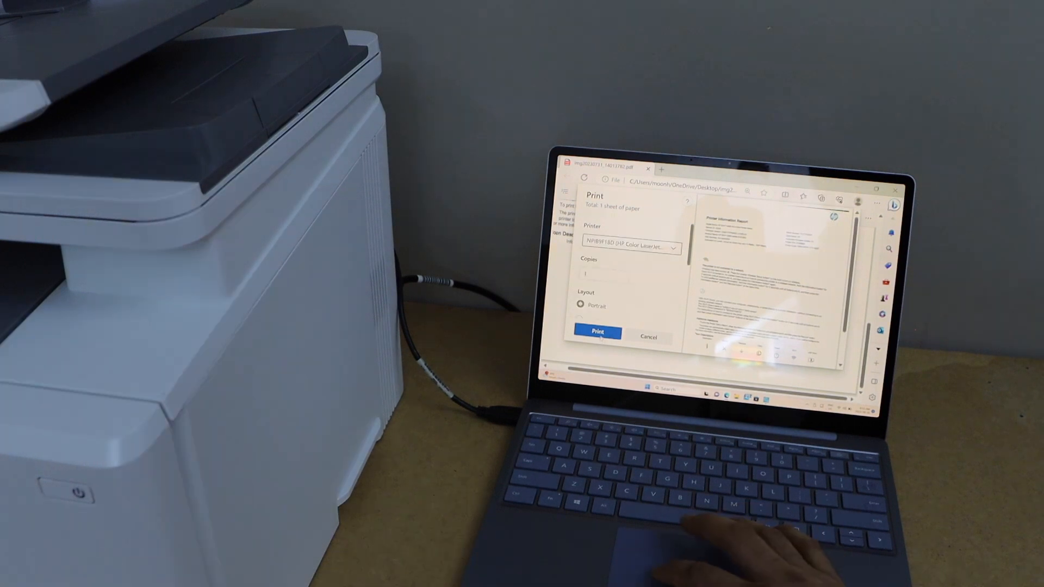
click(597, 333)
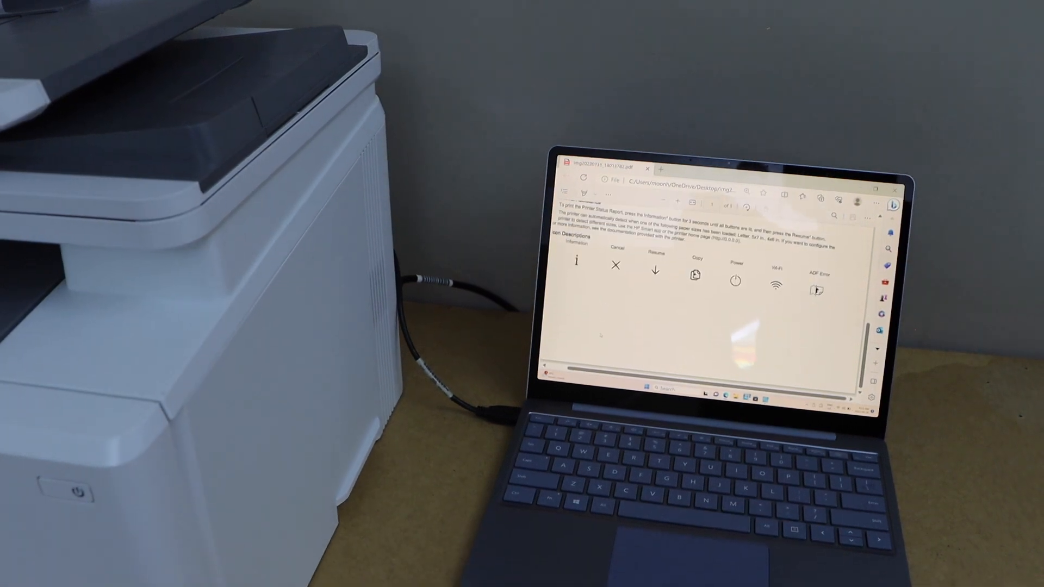